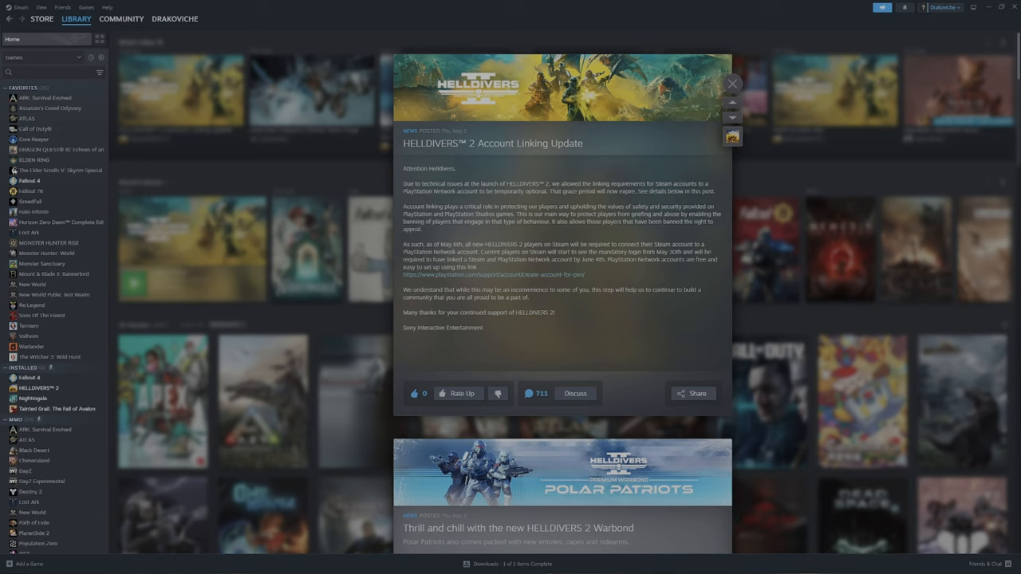
mouse_move(67, 430)
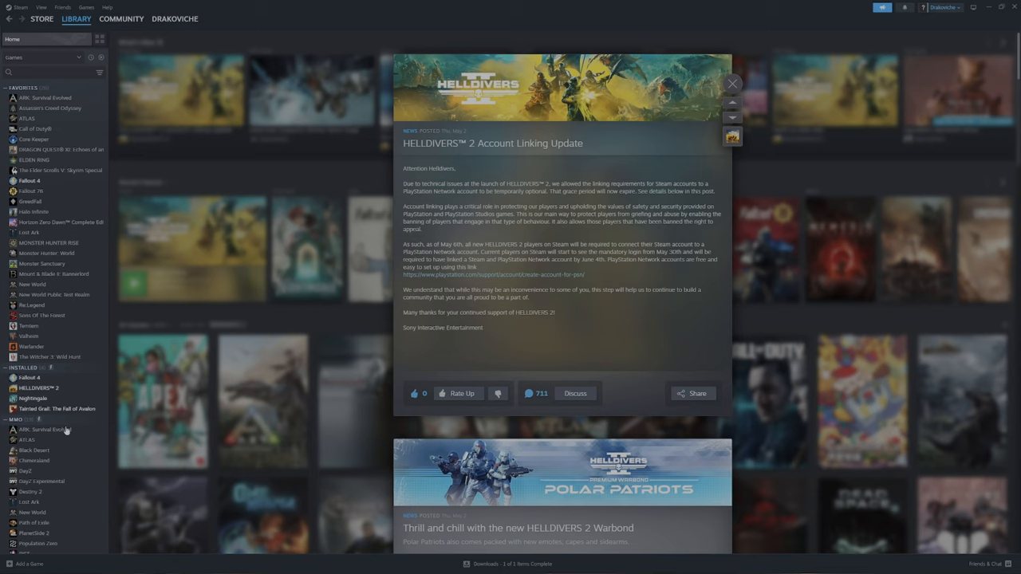
mouse_move(533, 375)
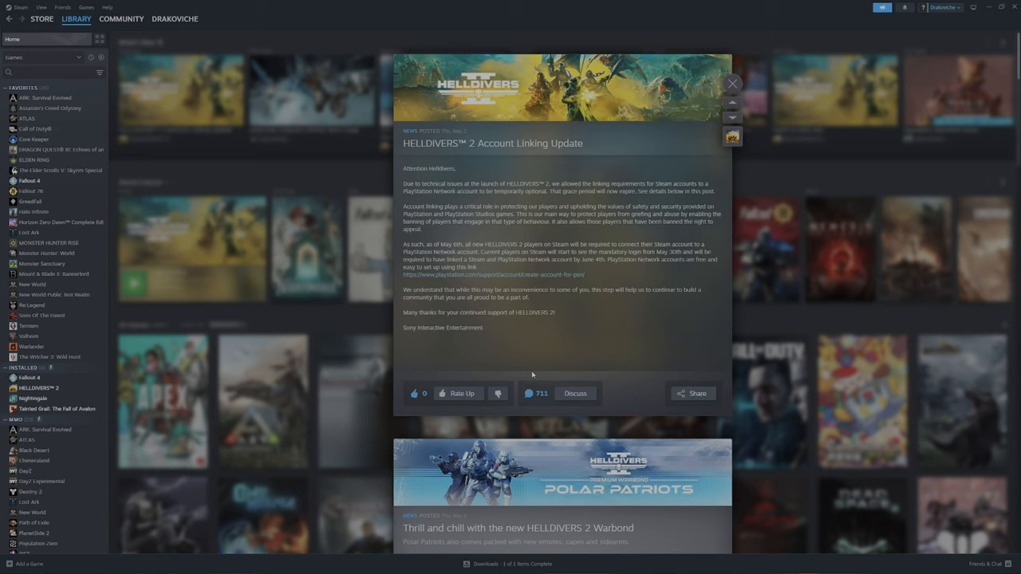
mouse_move(504, 356)
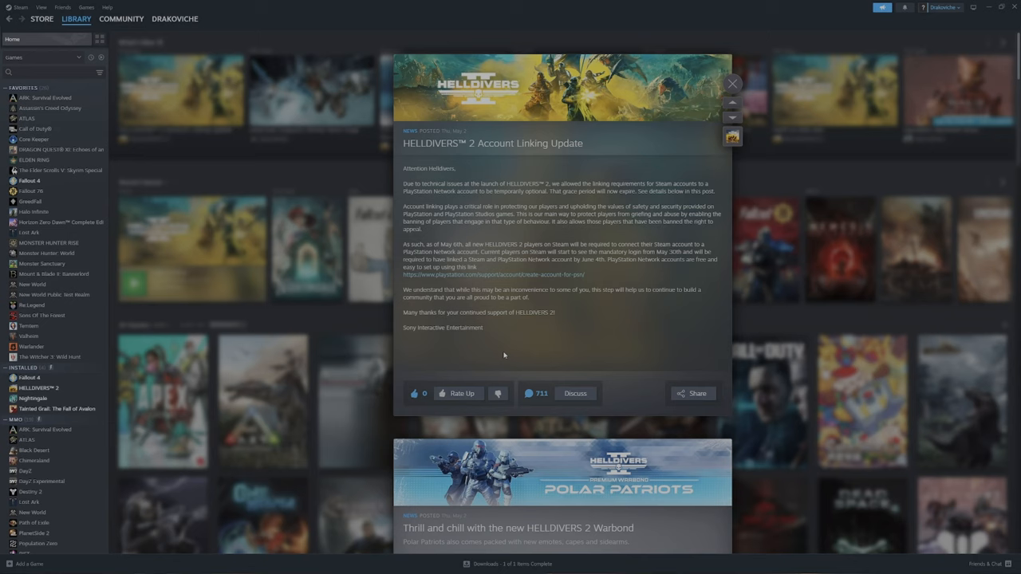
mouse_move(492, 339)
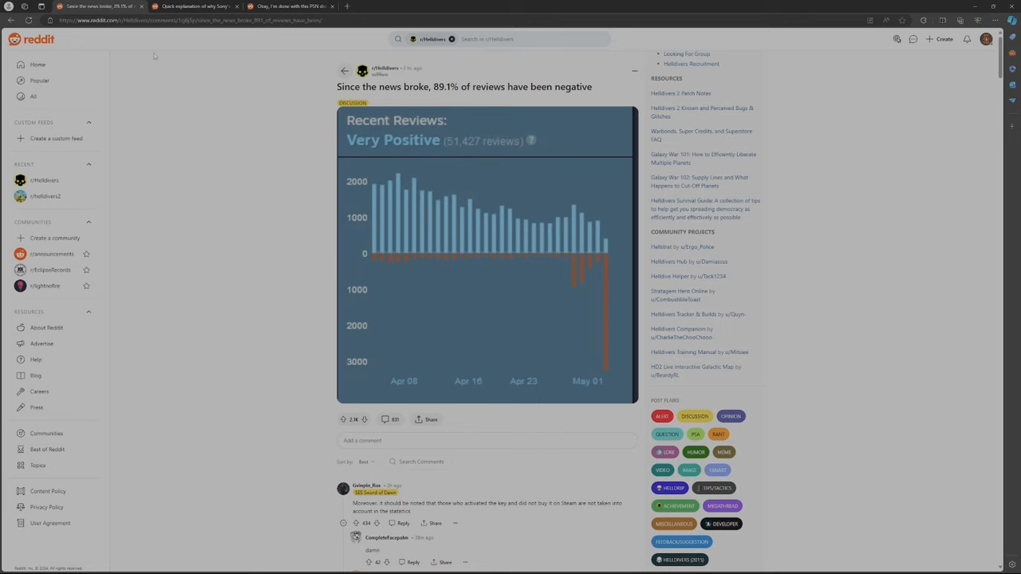
mouse_move(298, 125)
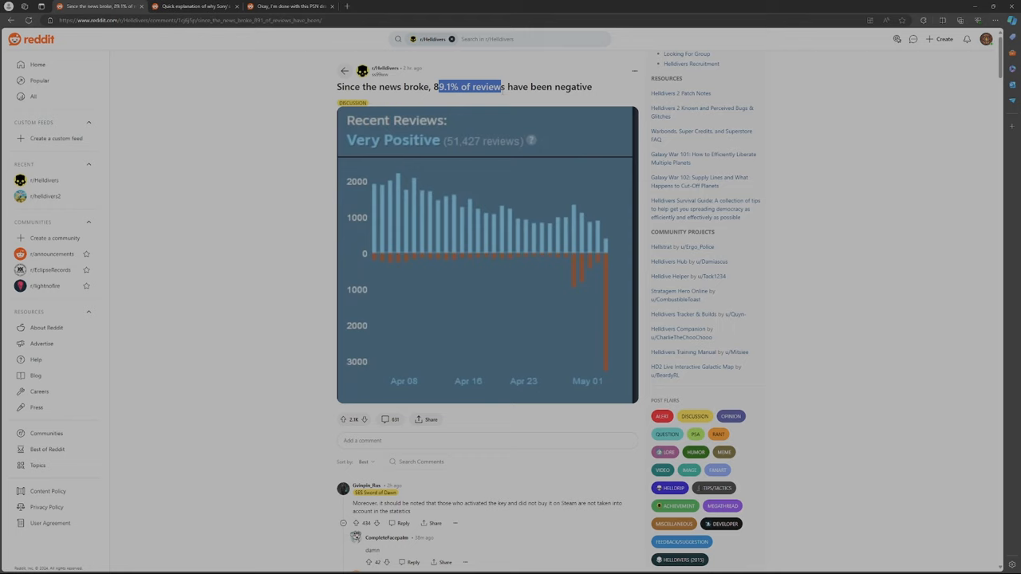
Highlight the 89.1% negative-reviews figure in the post title, then scroll down to the comments.
drag(439, 86, 592, 86)
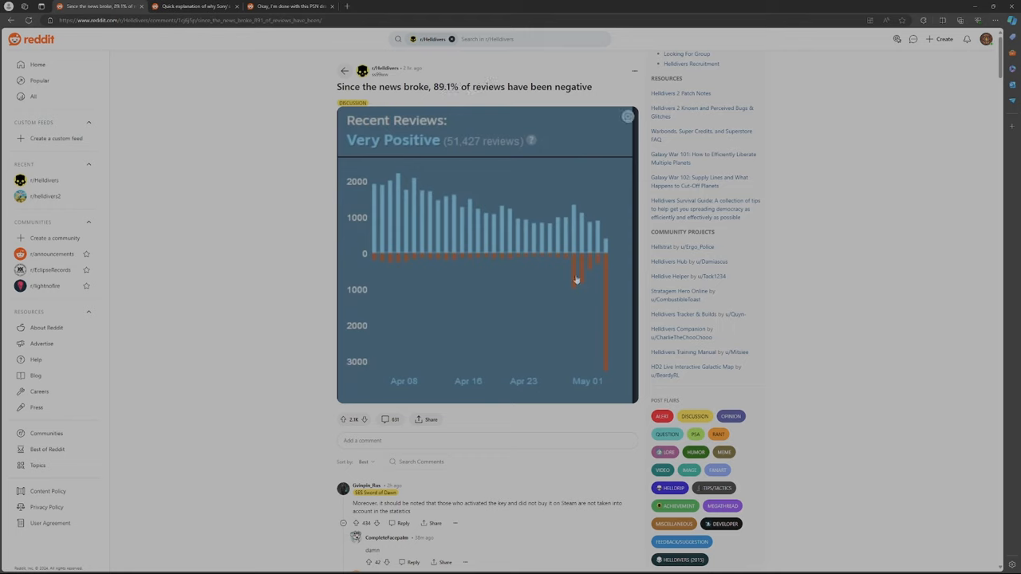
mouse_move(574, 293)
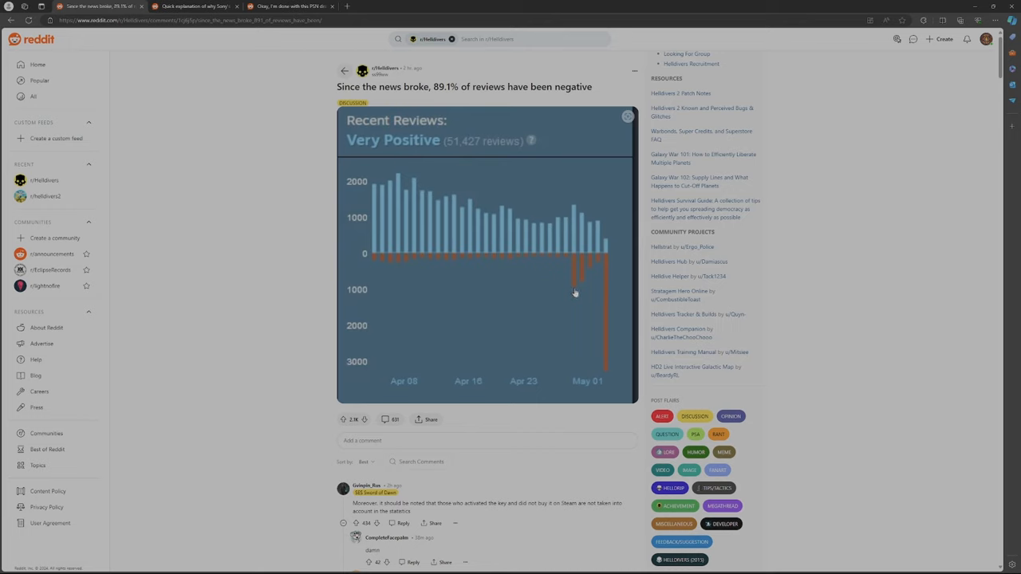
mouse_move(586, 287)
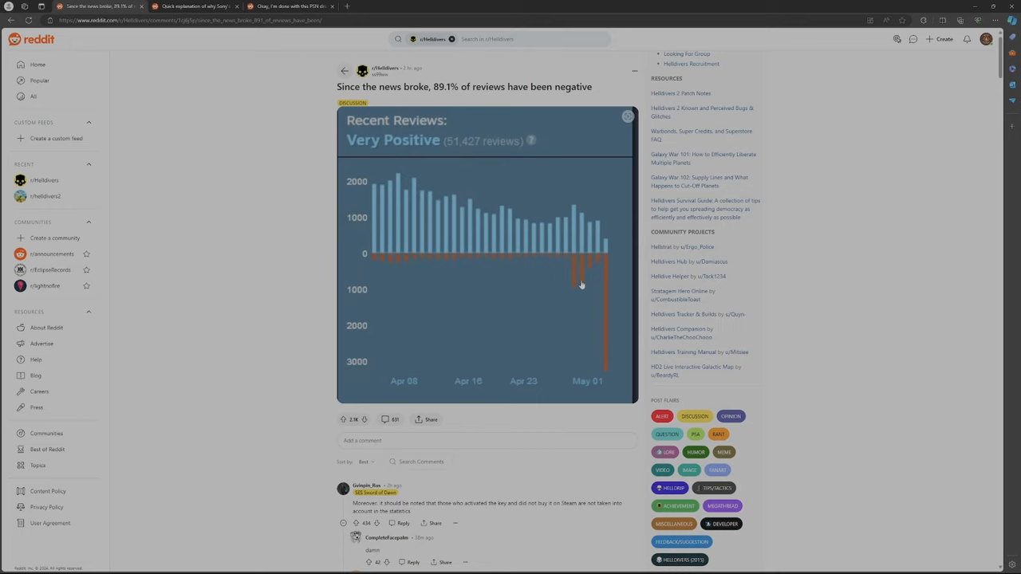
mouse_move(589, 272)
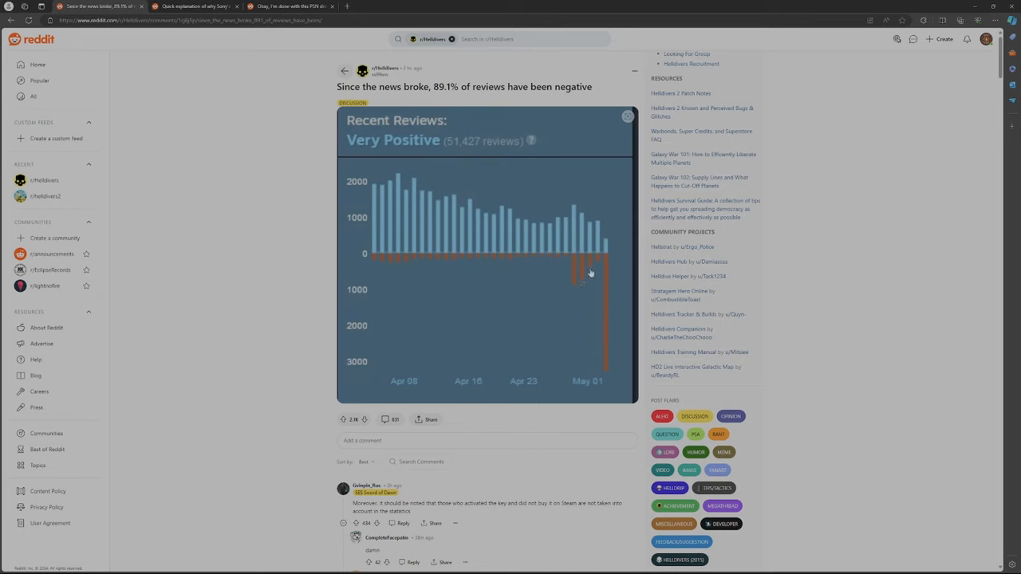
mouse_move(594, 271)
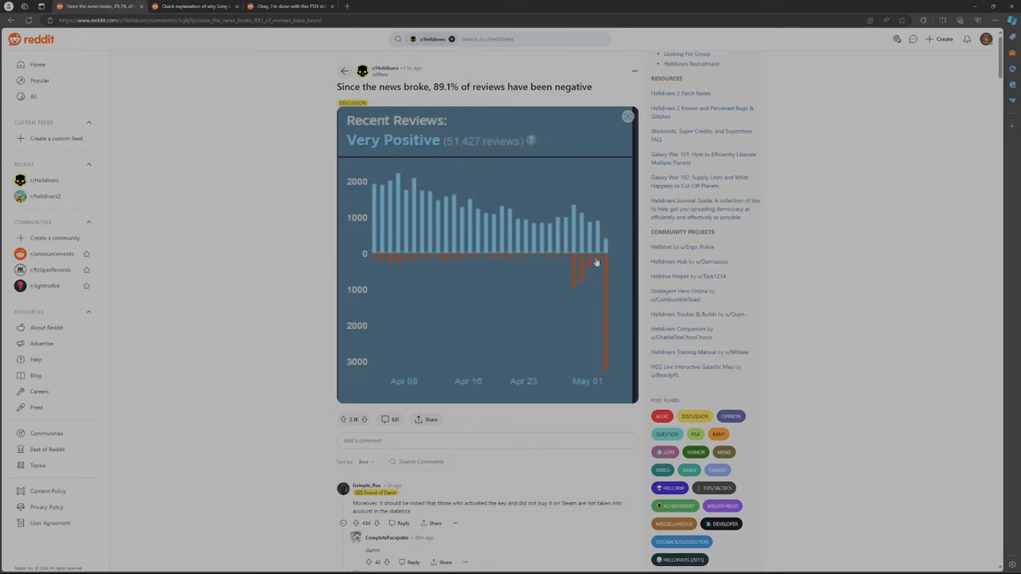
mouse_move(607, 292)
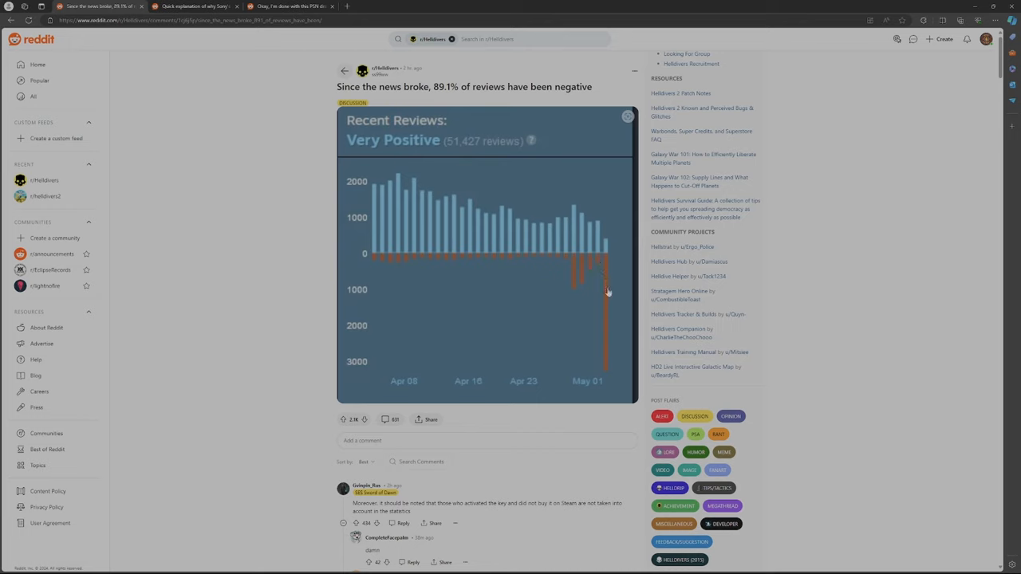
mouse_move(604, 382)
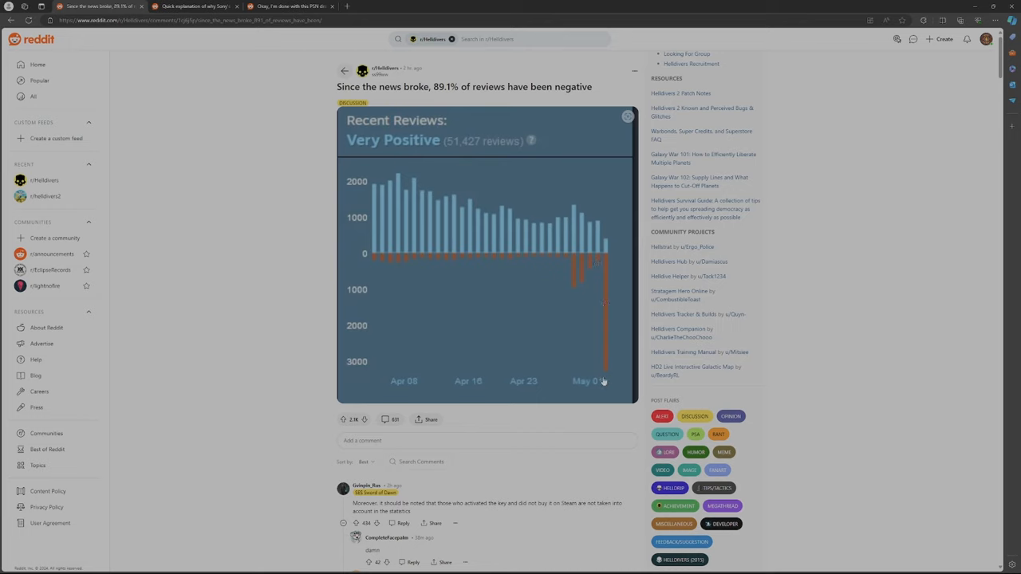
mouse_move(608, 374)
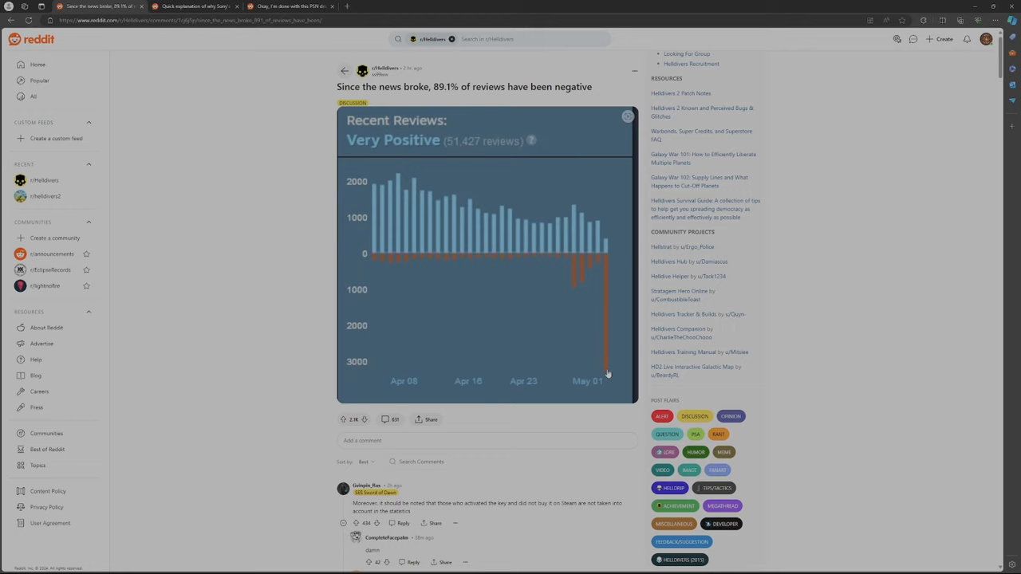
mouse_move(606, 379)
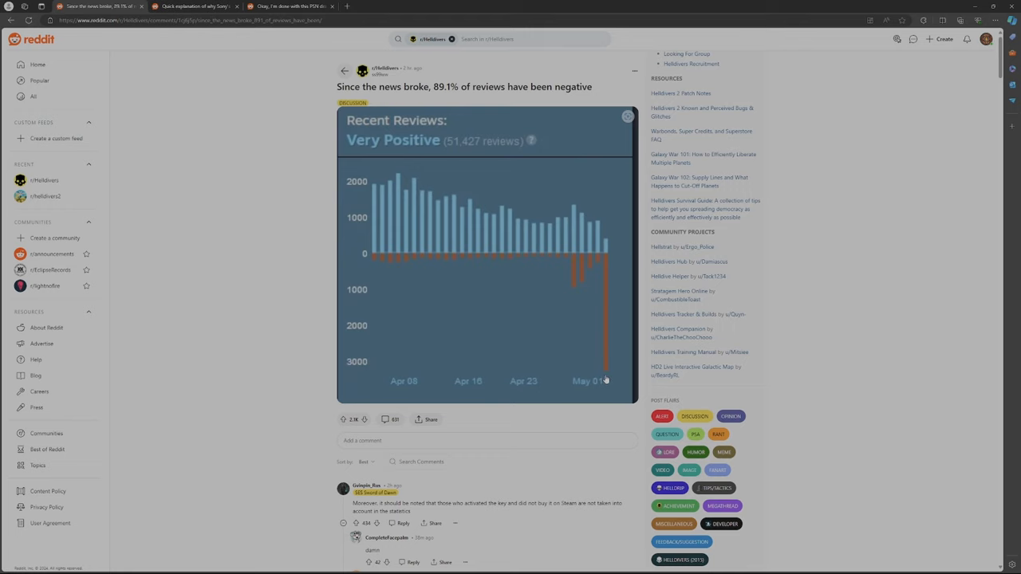
mouse_move(314, 349)
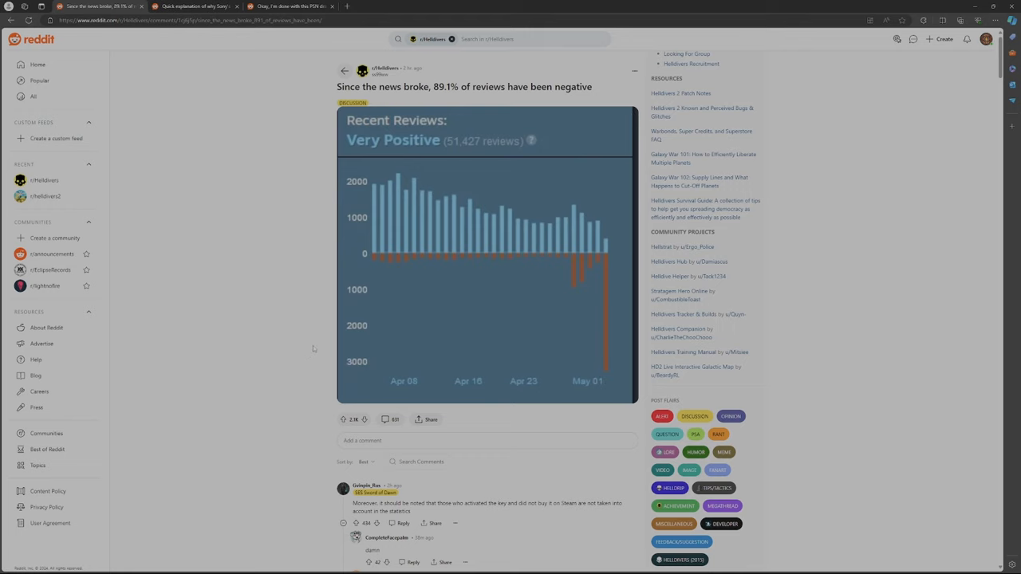
scroll(down, 3)
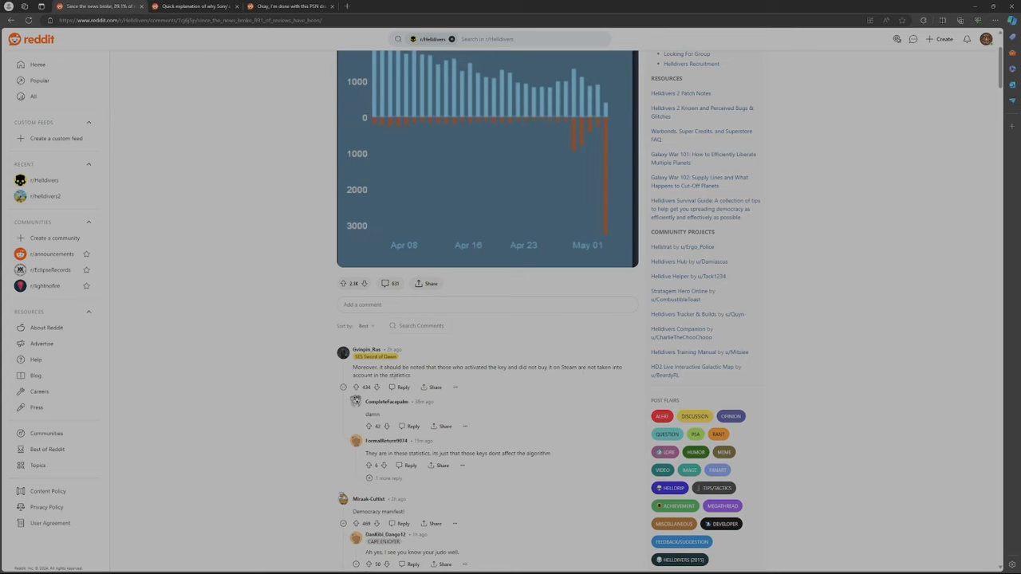
Scroll back up and switch to the 'Quick explanation of why Sony's demand...' thread.
scroll(up, 3)
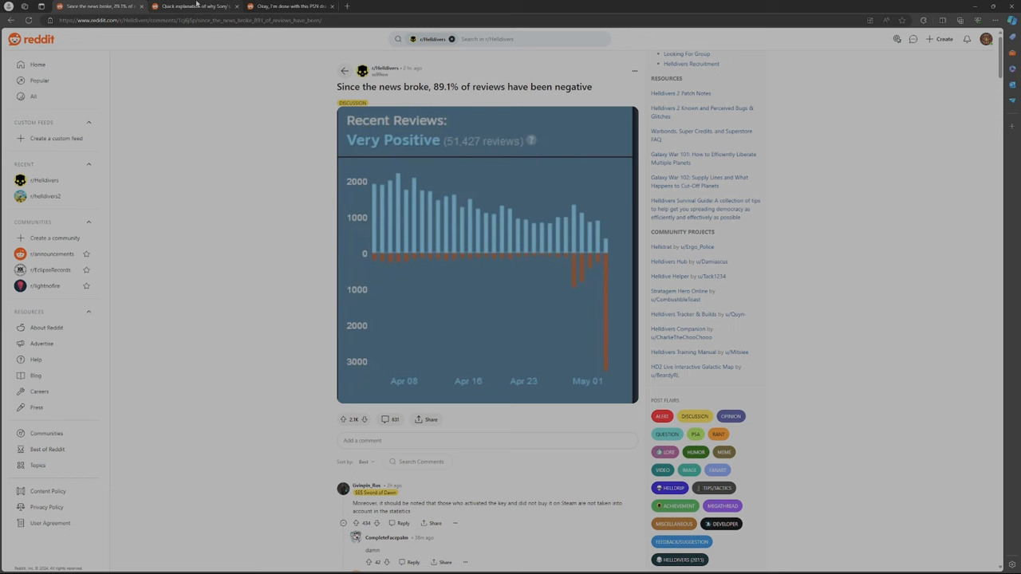
mouse_move(196, 6)
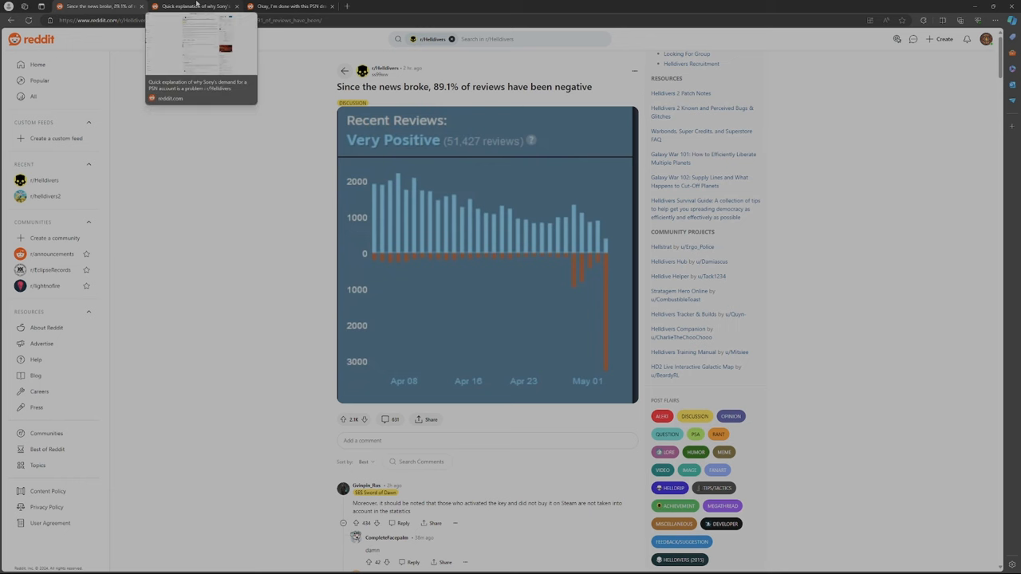
click(195, 7)
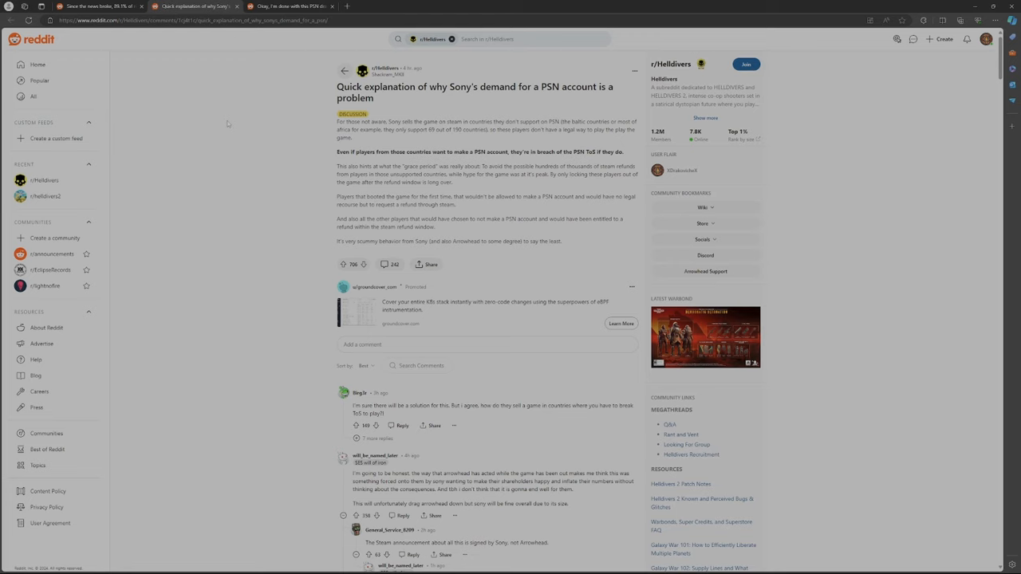
mouse_move(421, 417)
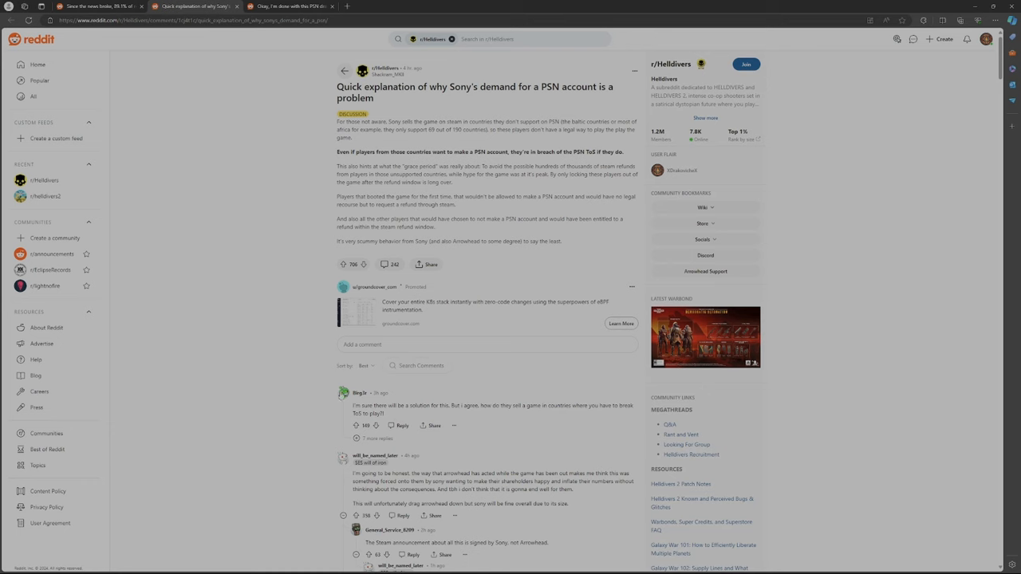
click(287, 6)
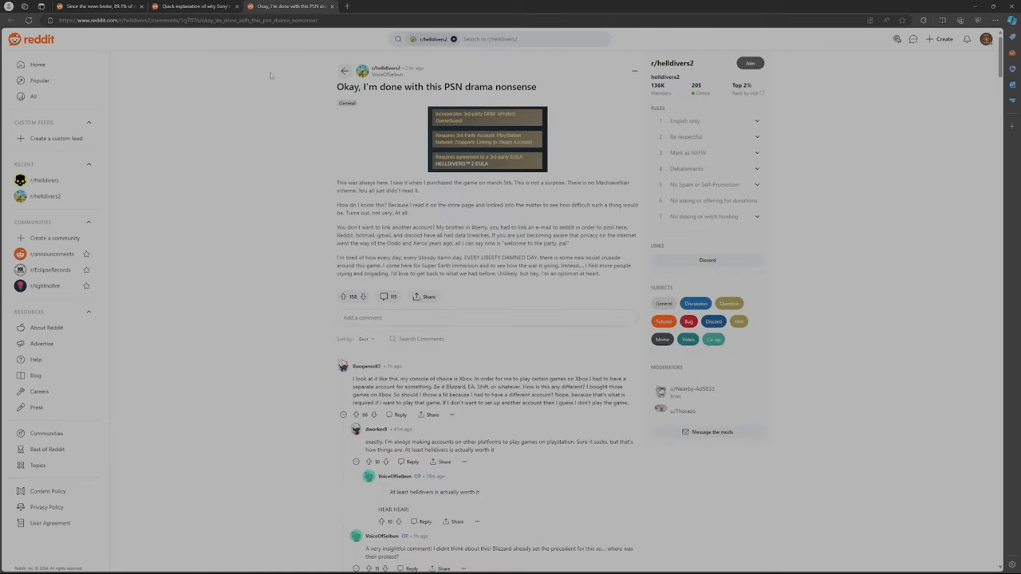
mouse_move(286, 153)
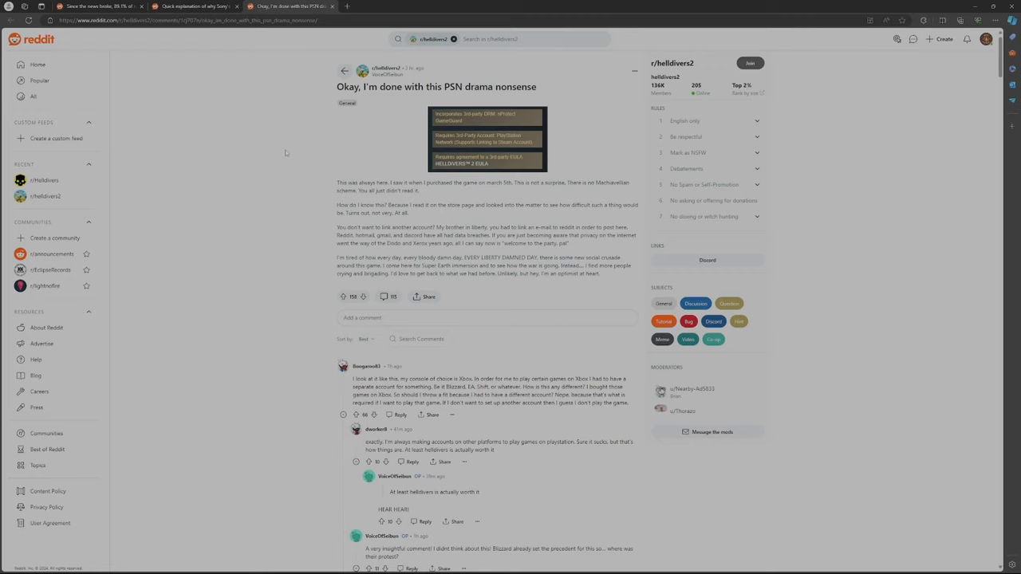
mouse_move(379, 8)
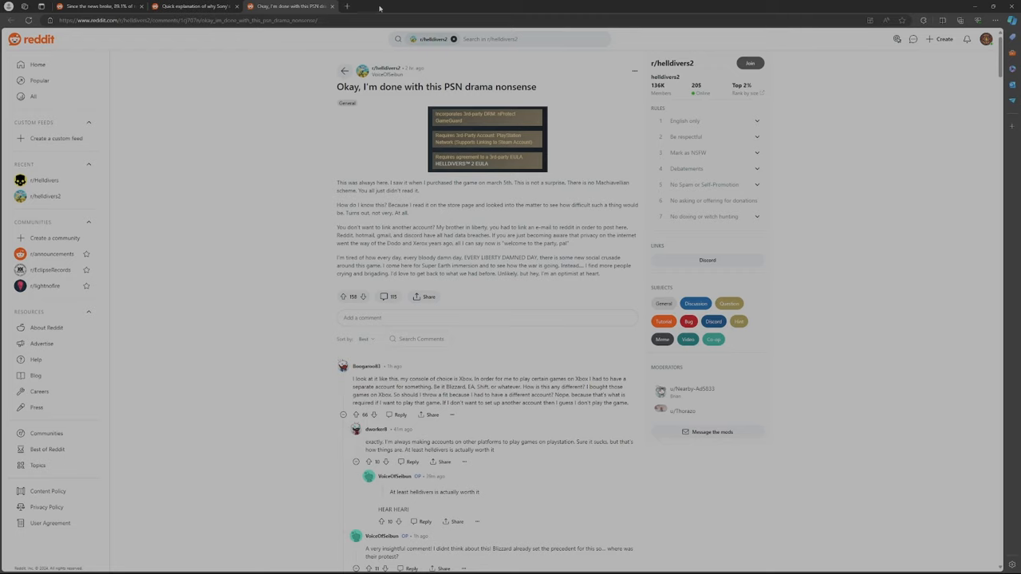
click(486, 141)
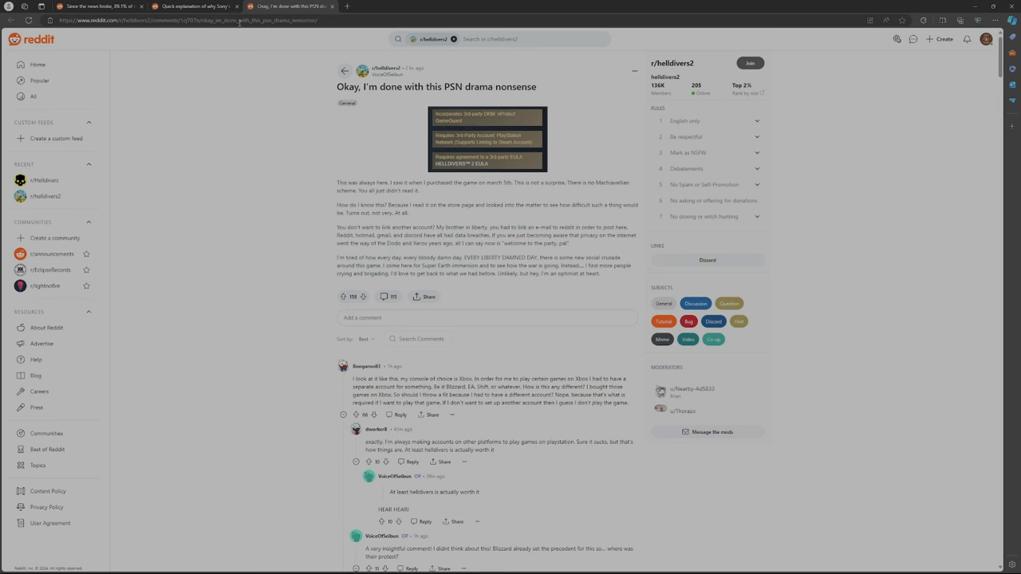
click(192, 7)
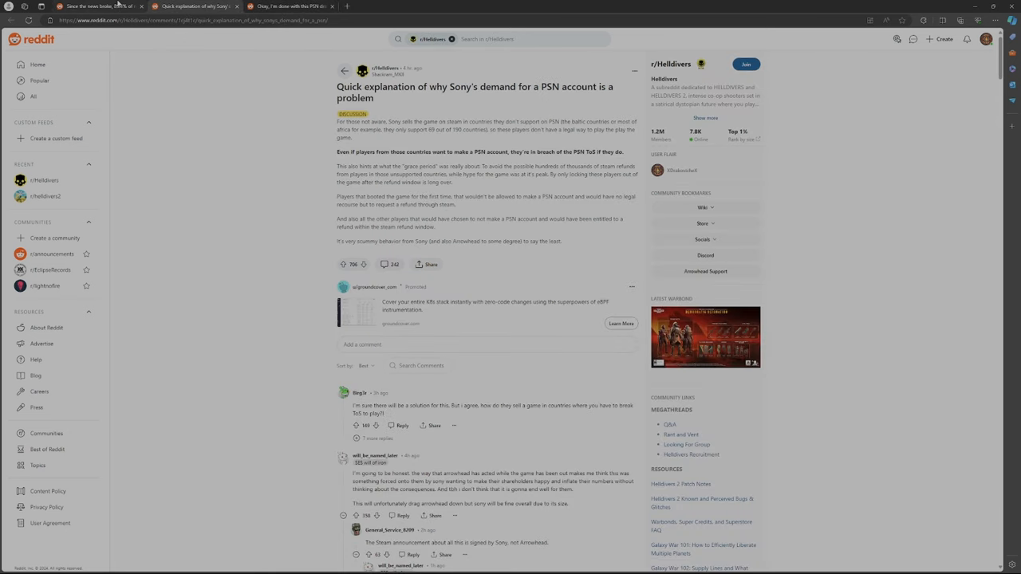